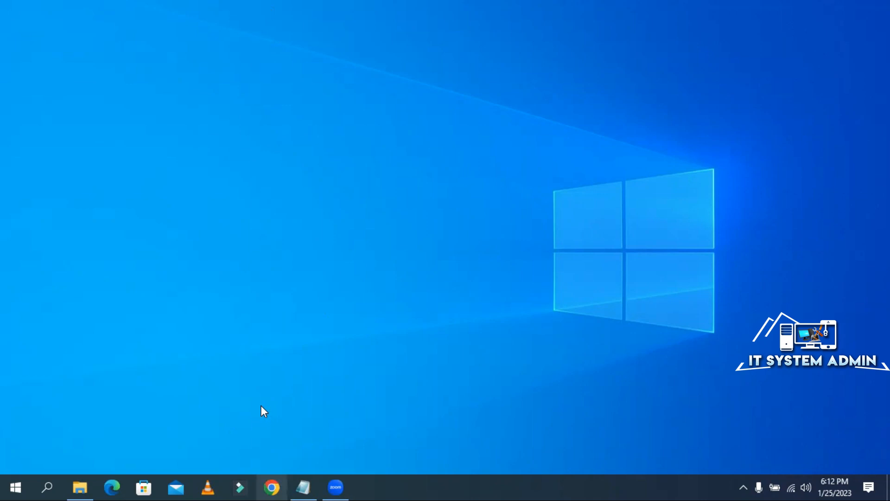
- Launch Chrome from the desktop and reveal its main menu
click(272, 487)
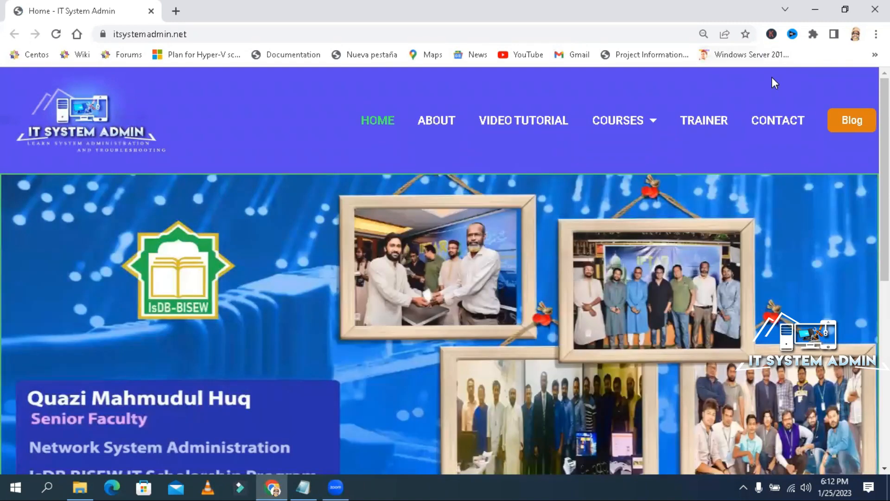
mouse_move(828, 67)
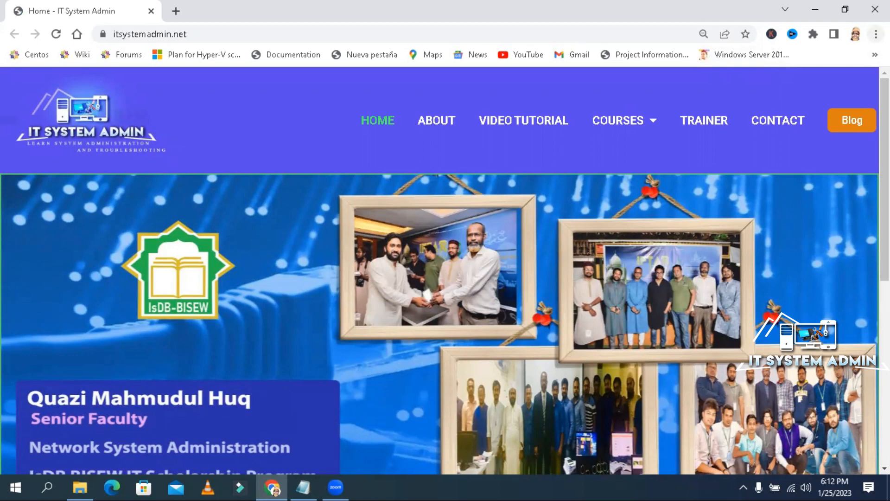
click(877, 34)
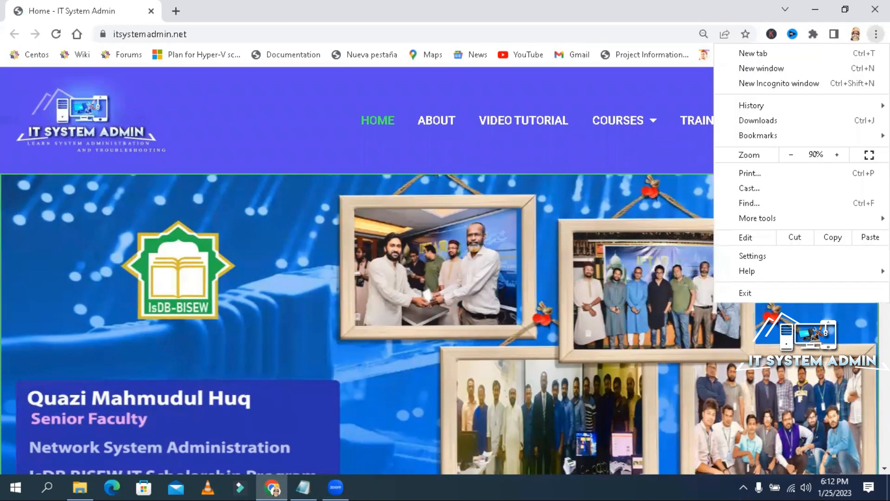
mouse_move(752, 256)
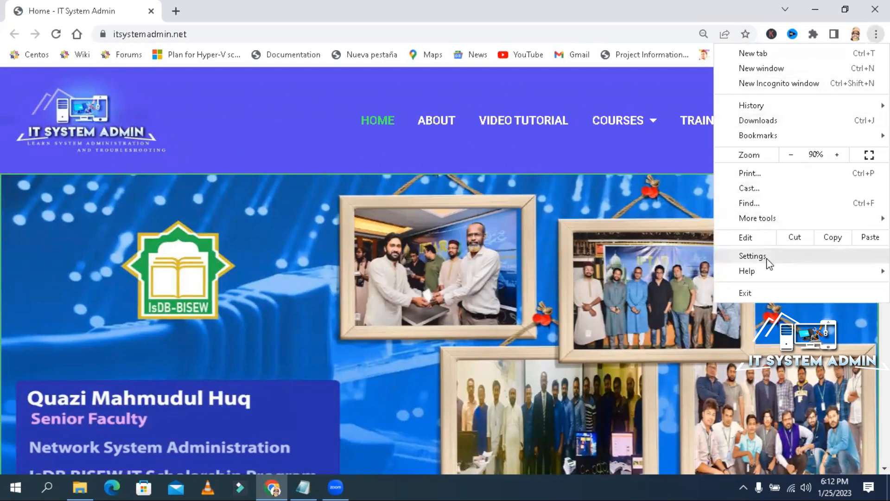
- Choose Settings from the menu and scroll the left sidebar down
click(753, 256)
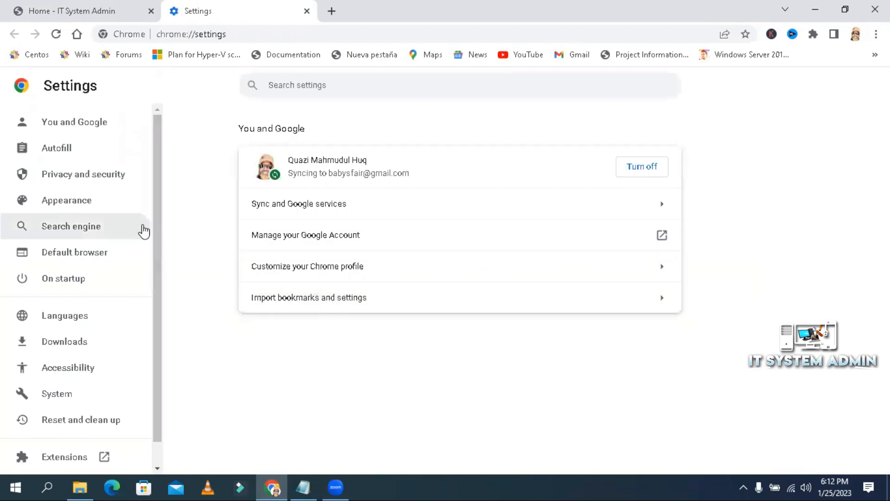
scroll(down, 3)
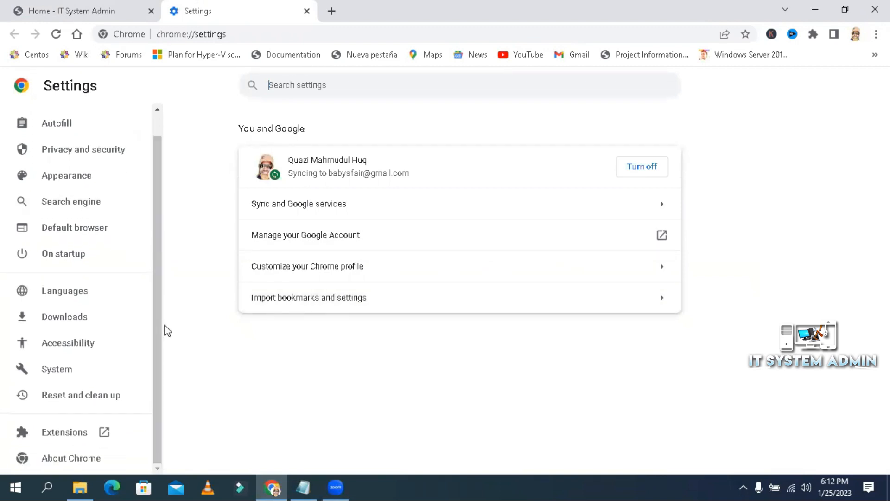
mouse_move(64, 432)
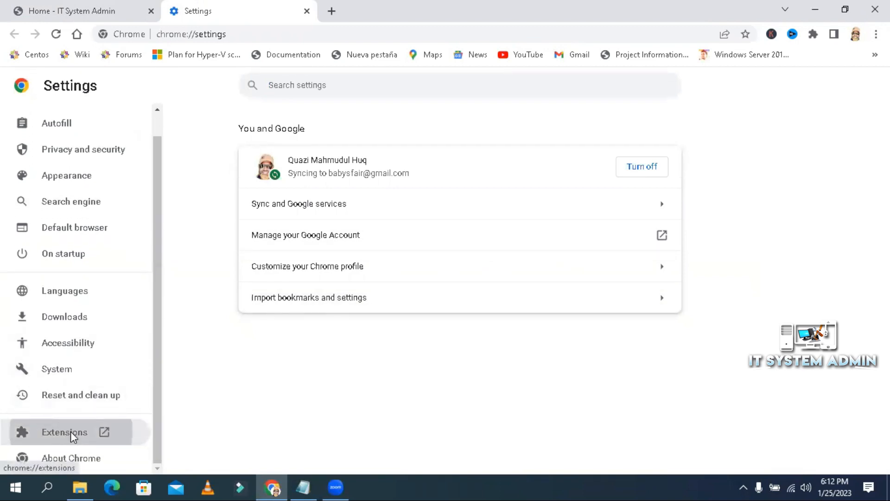
- Show installed extensions and switch Chrome Remote Desktop off, then back on
click(64, 433)
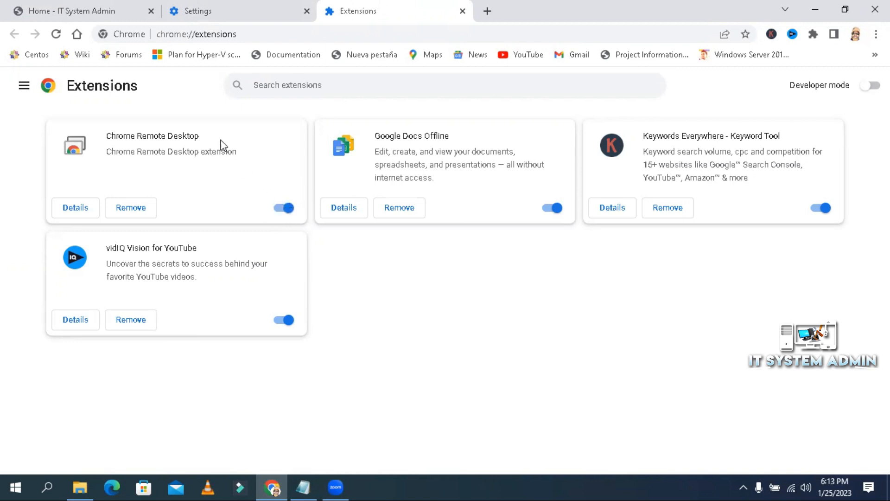
mouse_move(153, 138)
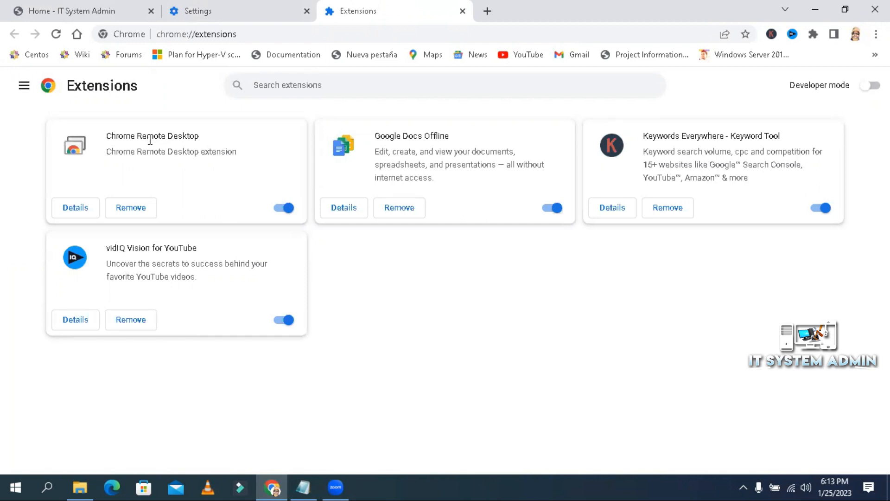
mouse_move(216, 162)
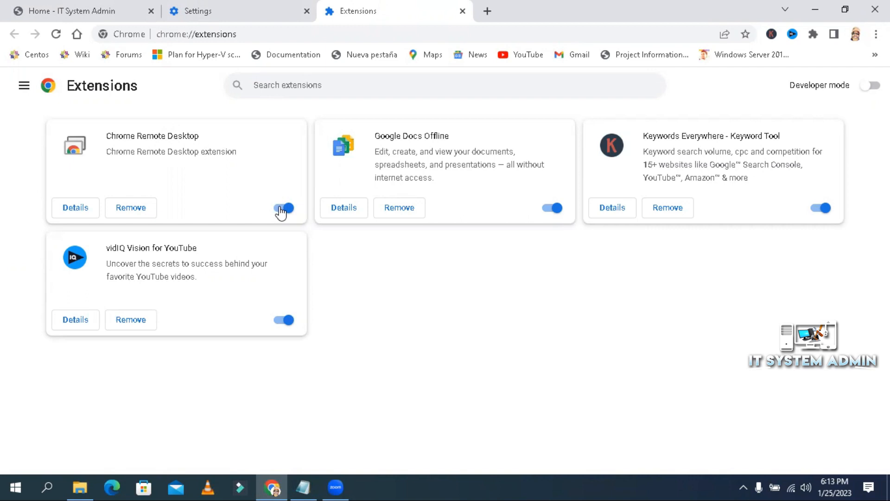
click(284, 208)
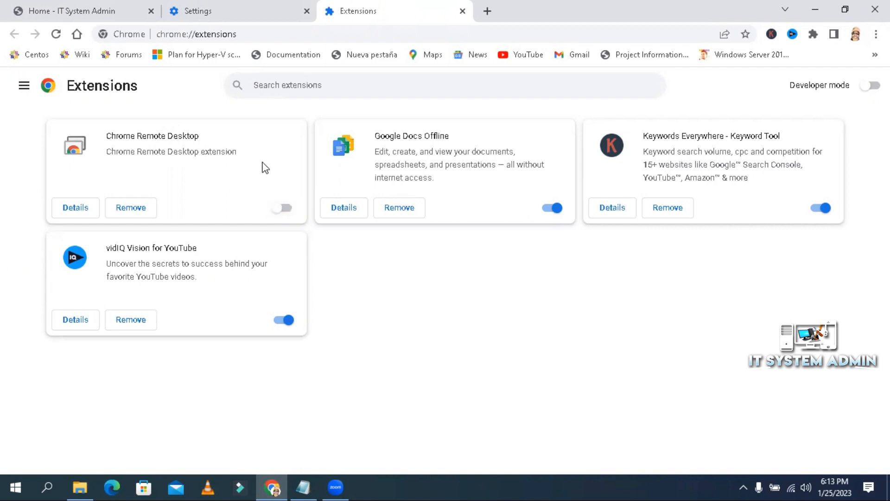
click(281, 207)
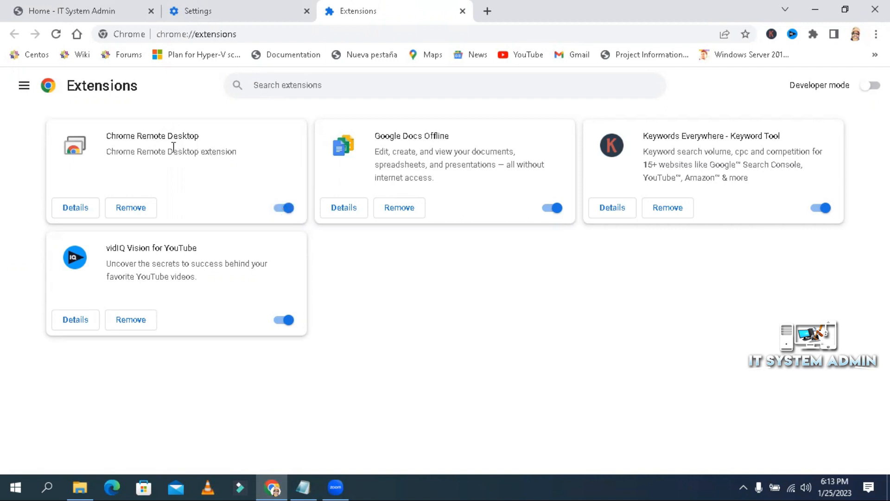
mouse_move(131, 220)
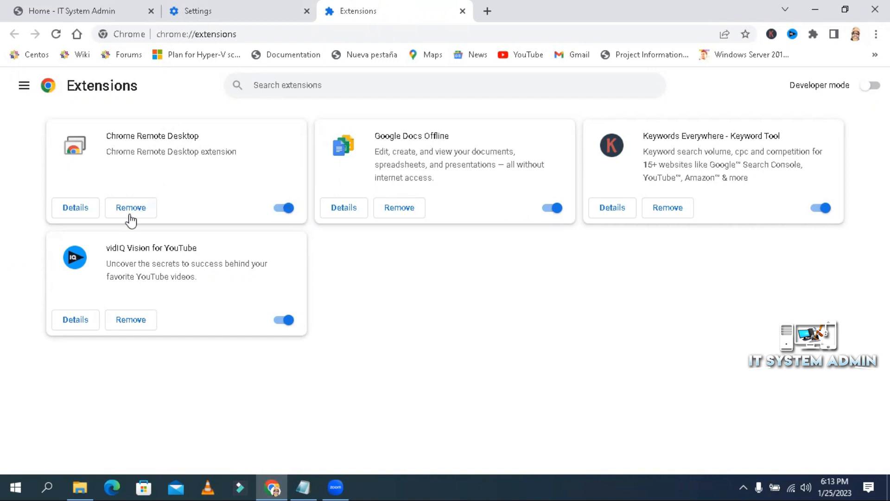
mouse_move(379, 294)
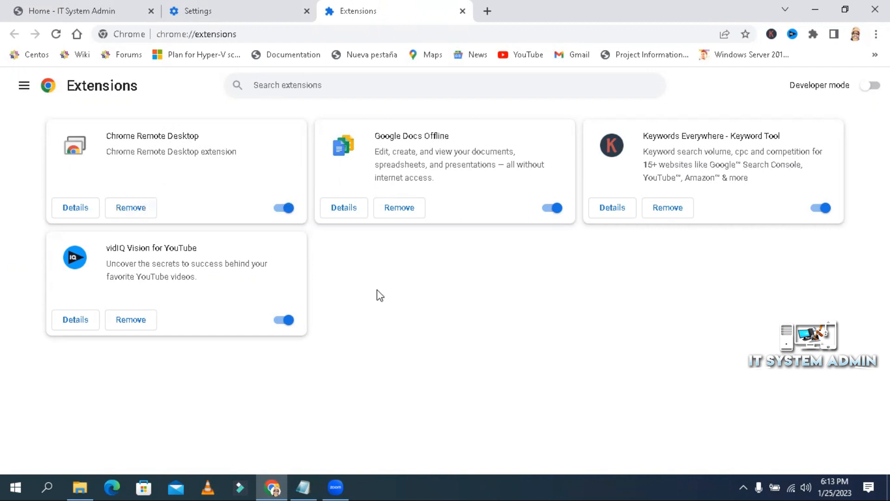